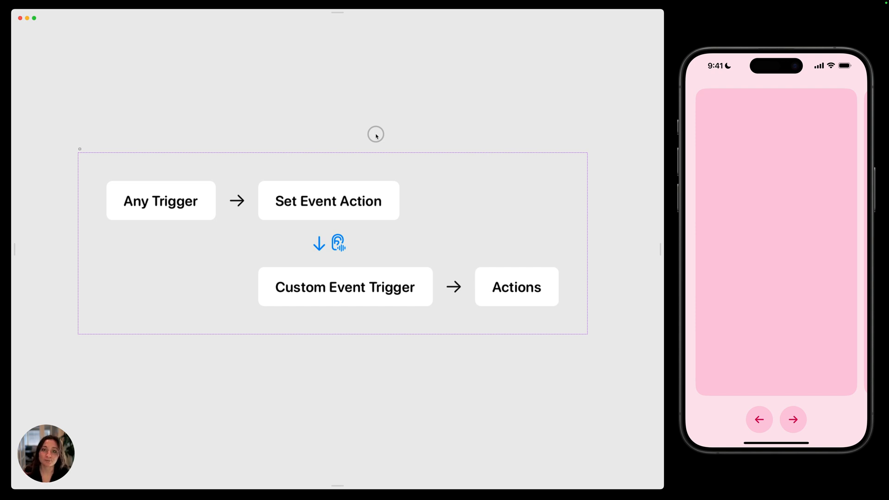
# Step: Review the logic diagram's steps: Any Trigger, Set Event Action, Custom Event Trigger and Actions
pyautogui.click(328, 201)
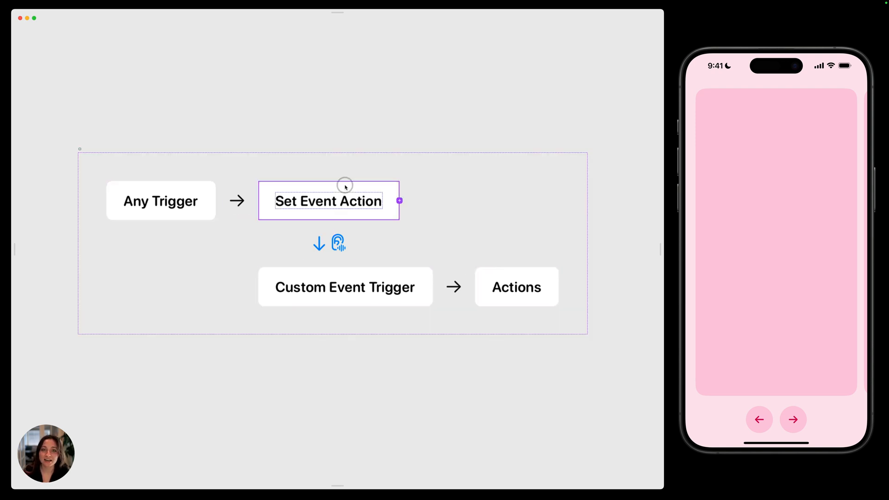
pyautogui.click(160, 200)
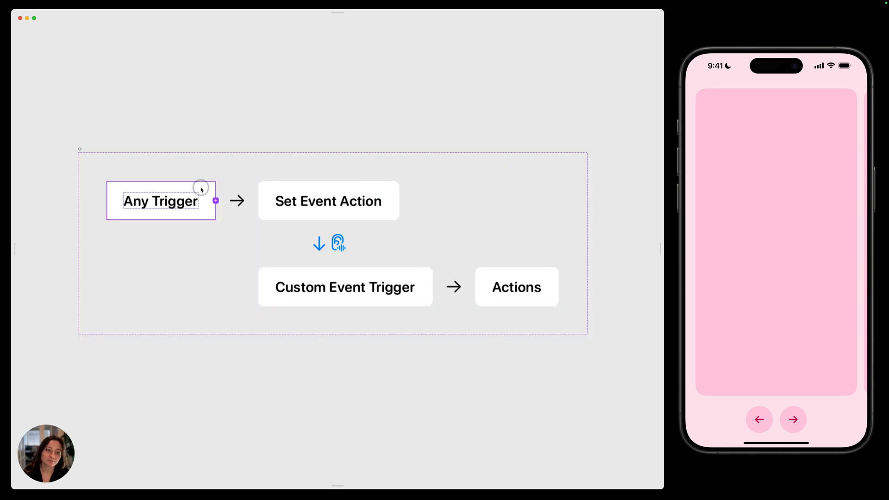
pyautogui.click(327, 201)
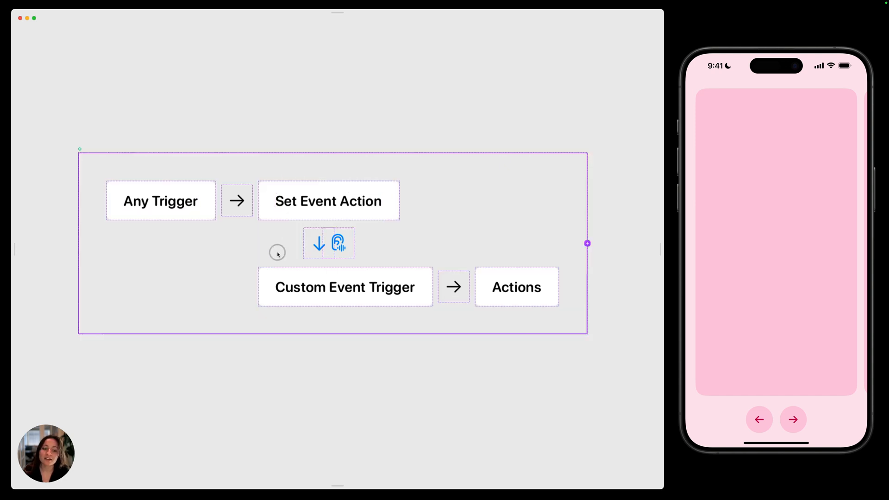
pyautogui.click(344, 286)
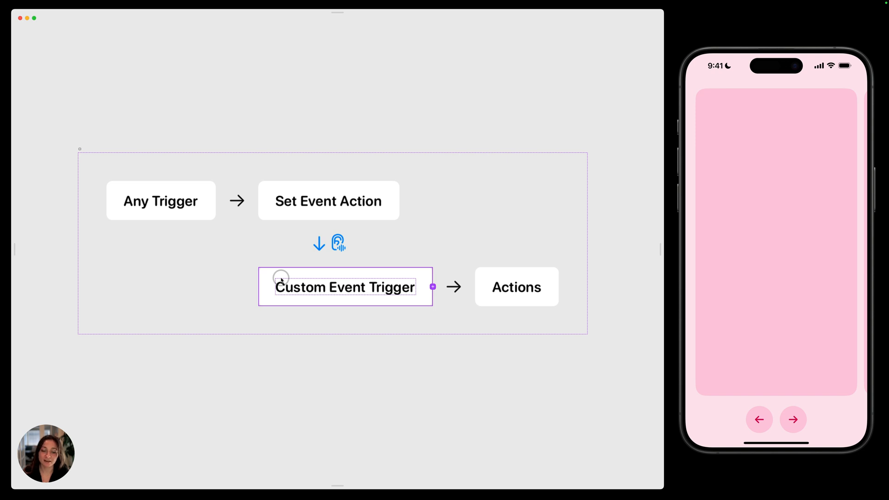
pyautogui.click(516, 286)
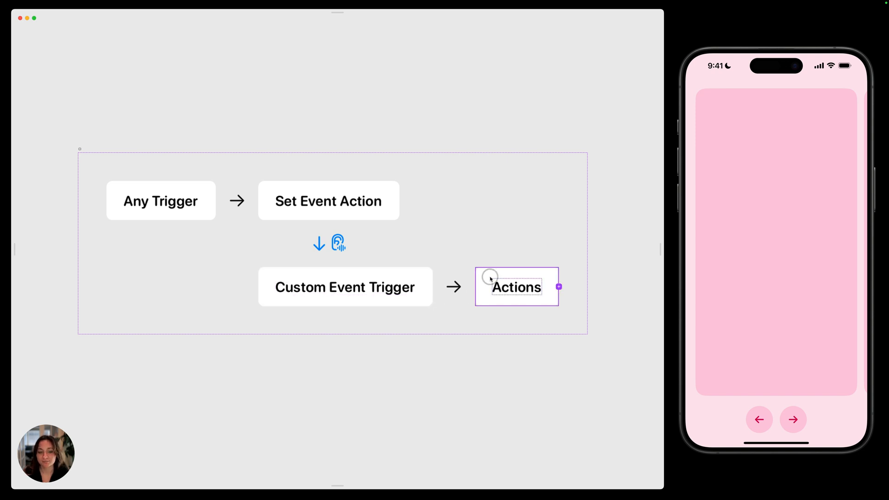
pyautogui.click(345, 286)
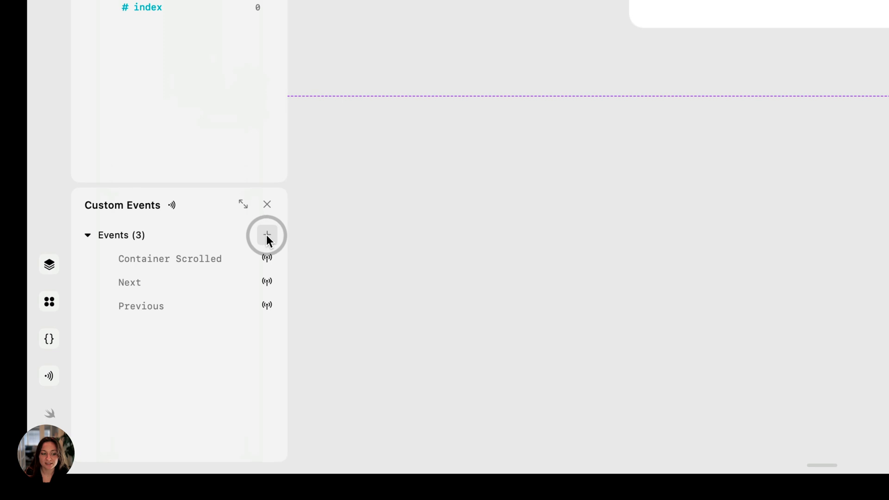
# Step: Add a new custom event from the Events panel
pyautogui.click(170, 258)
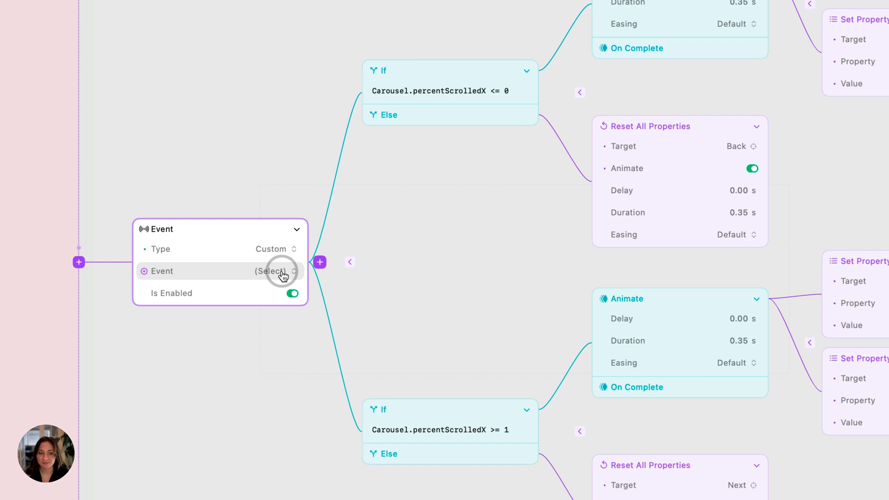
# Step: Set the Custom Event trigger to listen for Container Scrolled
pyautogui.click(275, 271)
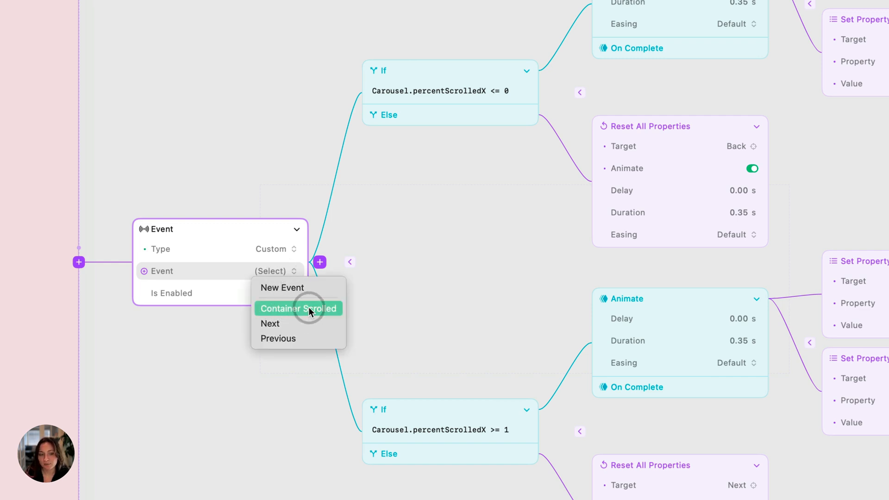
pyautogui.click(297, 307)
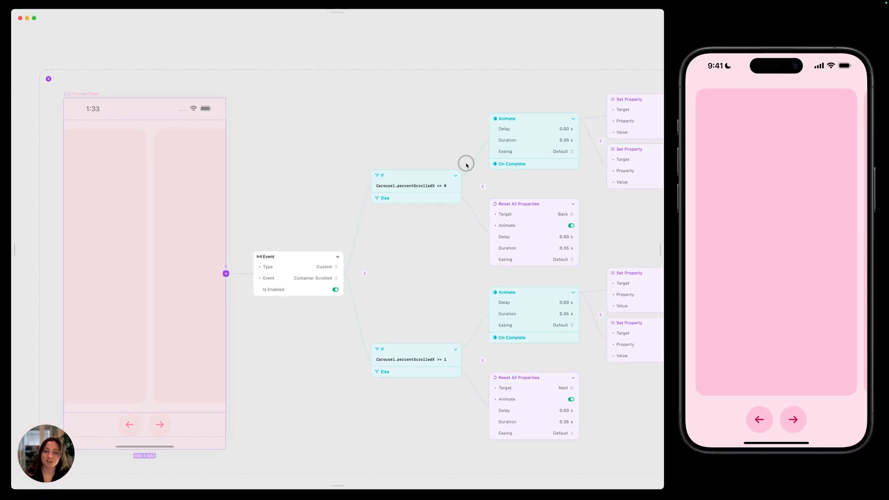
pyautogui.moveTo(415, 289)
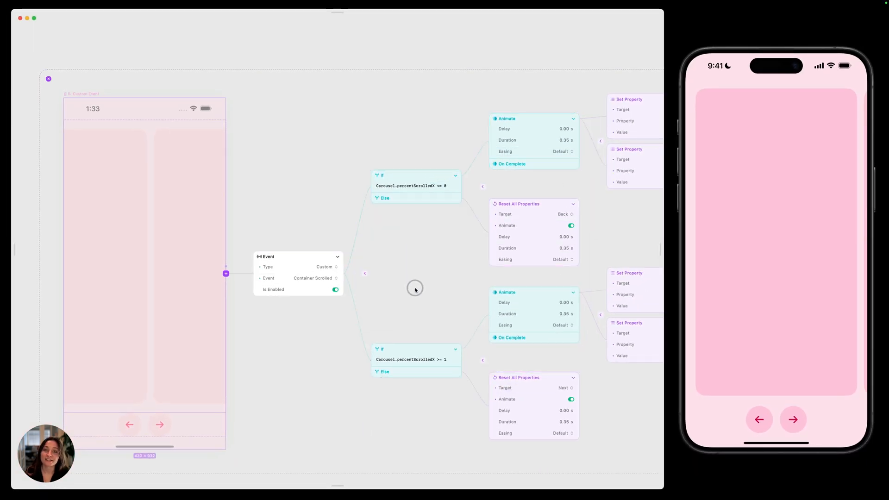
pyautogui.moveTo(174, 435)
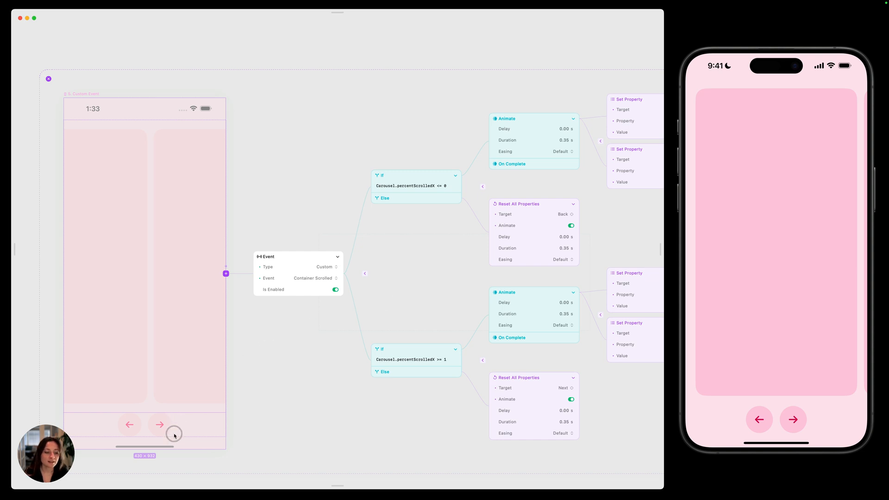
# Step: Add a Set Event action to the Next arrow's Tap trigger that fires Container Scrolled
pyautogui.click(160, 424)
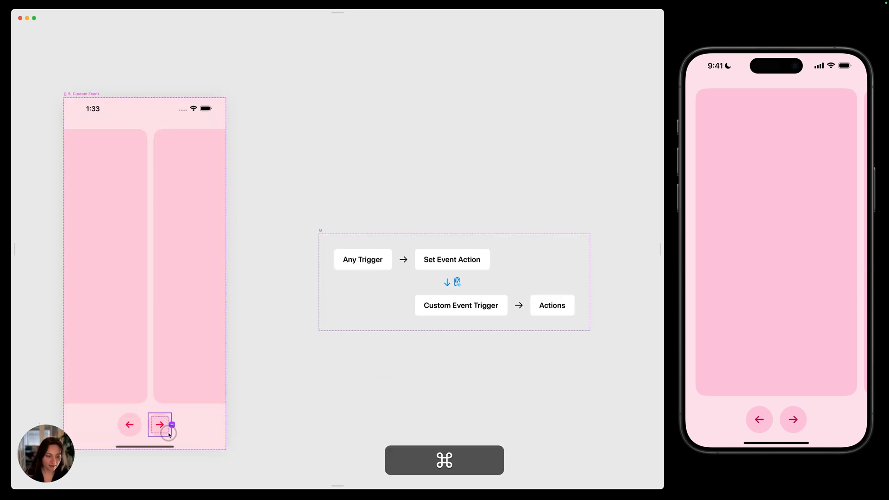
pyautogui.click(173, 425)
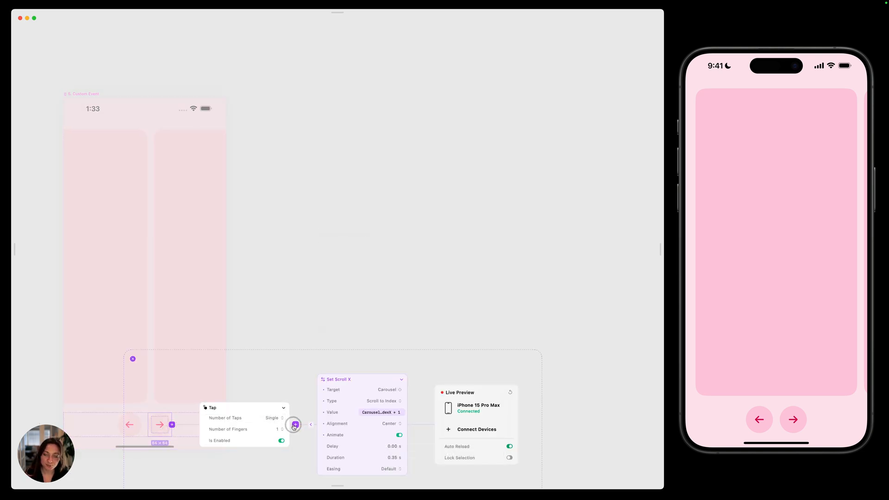
pyautogui.write('set ev')
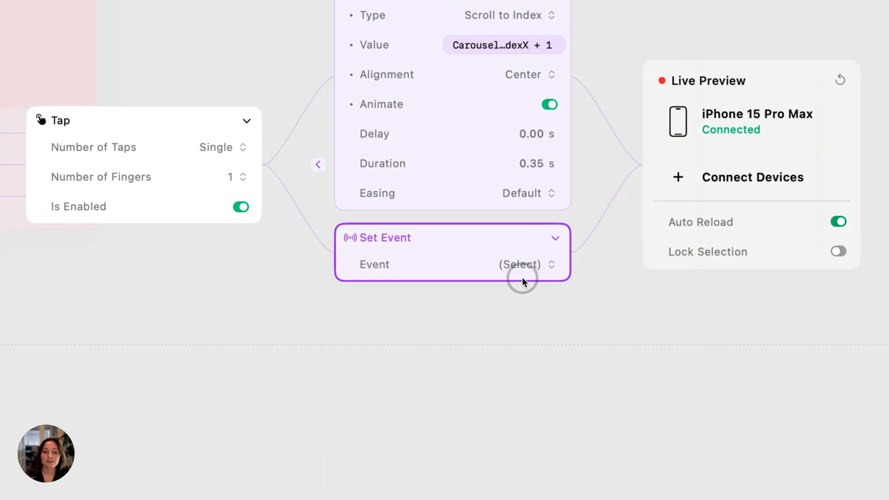
pyautogui.click(521, 264)
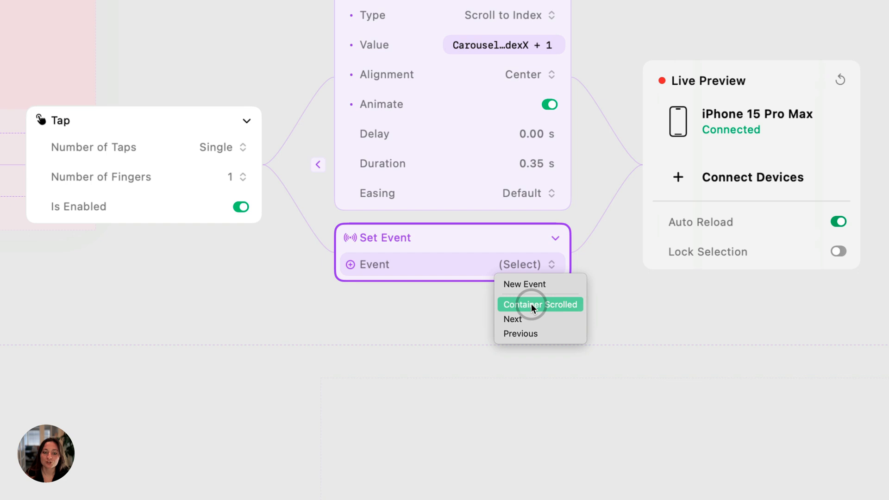
pyautogui.click(538, 305)
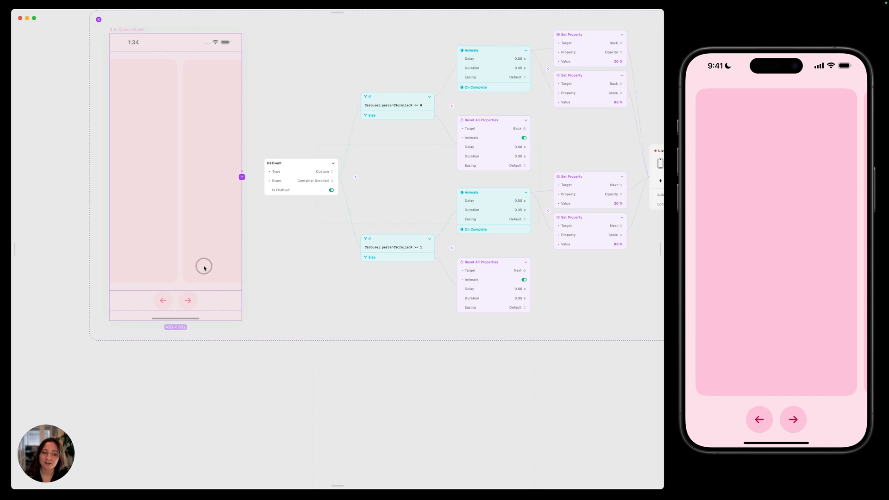
pyautogui.moveTo(341, 144)
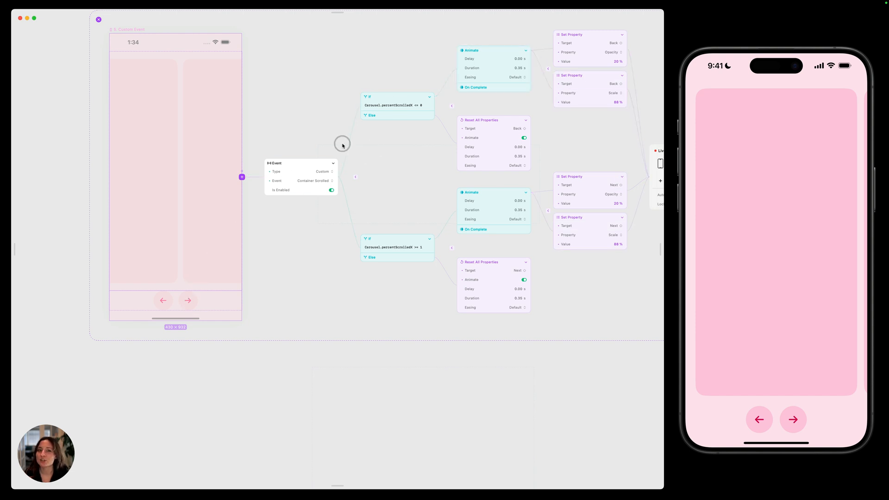
pyautogui.moveTo(198, 309)
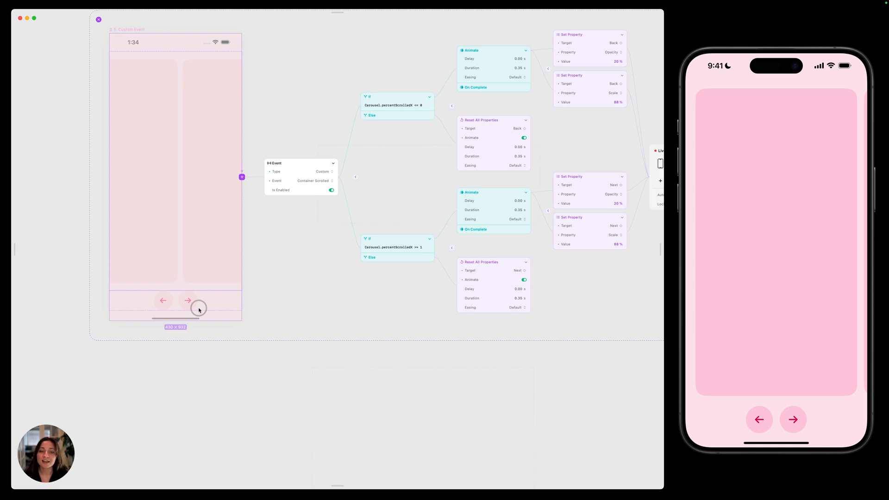
pyautogui.click(292, 163)
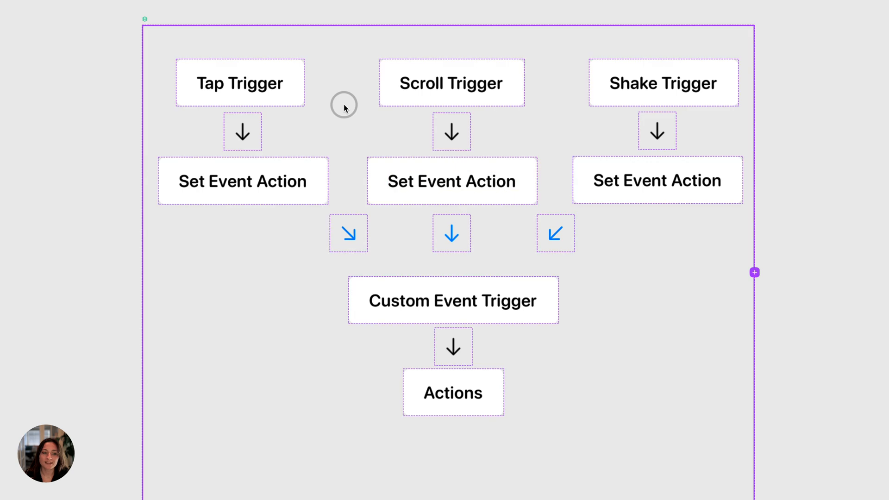
pyautogui.click(242, 181)
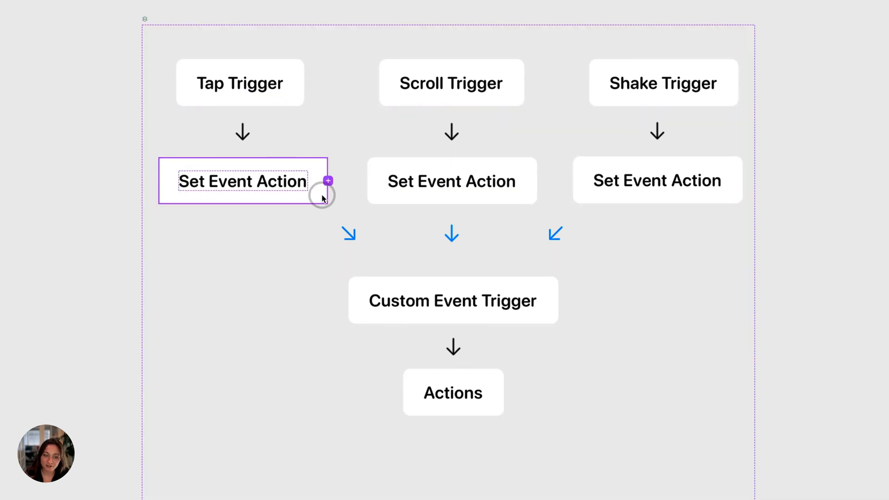
pyautogui.click(453, 300)
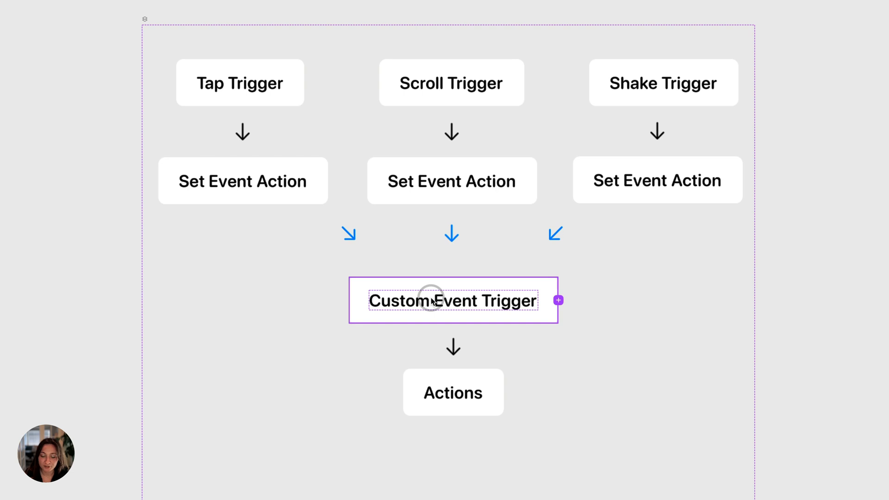
pyautogui.click(453, 392)
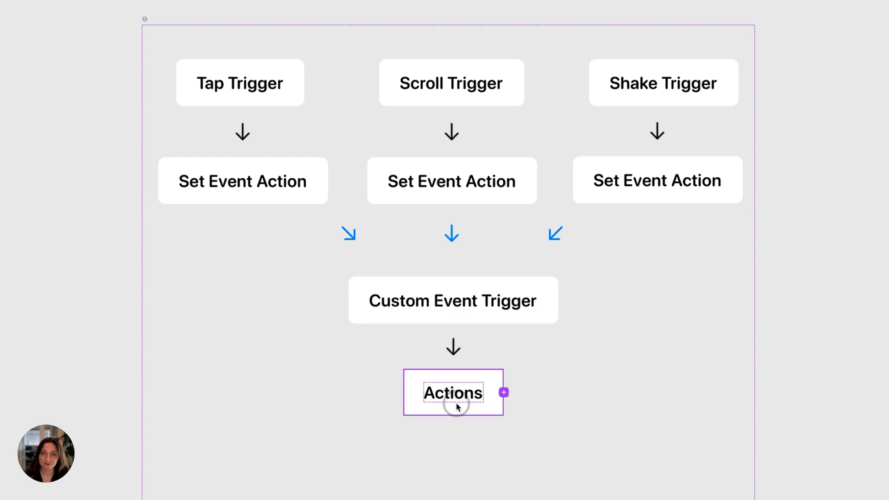
pyautogui.click(452, 181)
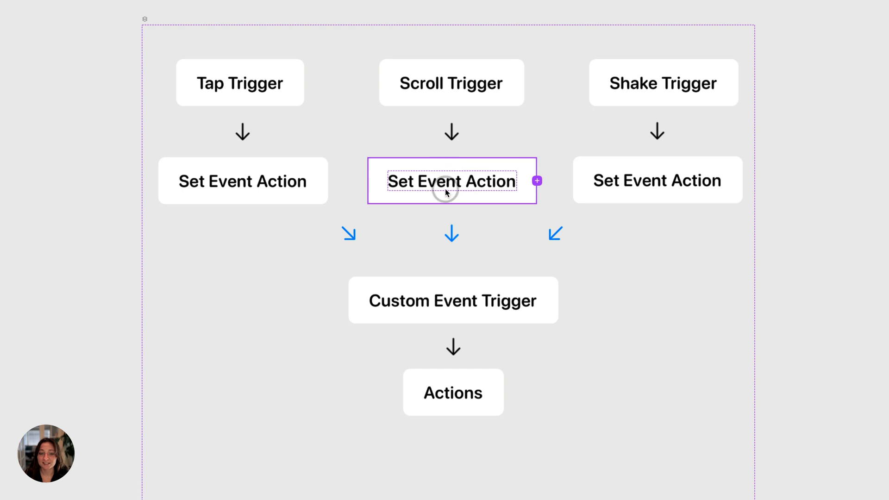
pyautogui.click(451, 82)
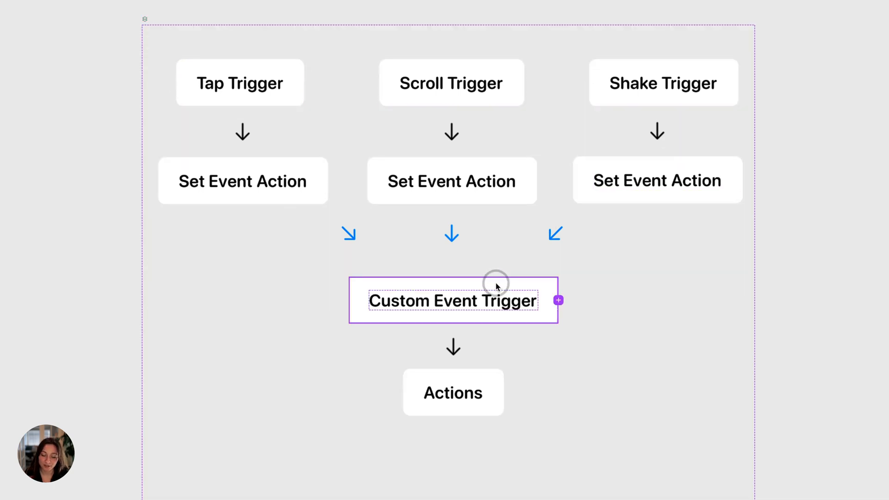
pyautogui.click(453, 393)
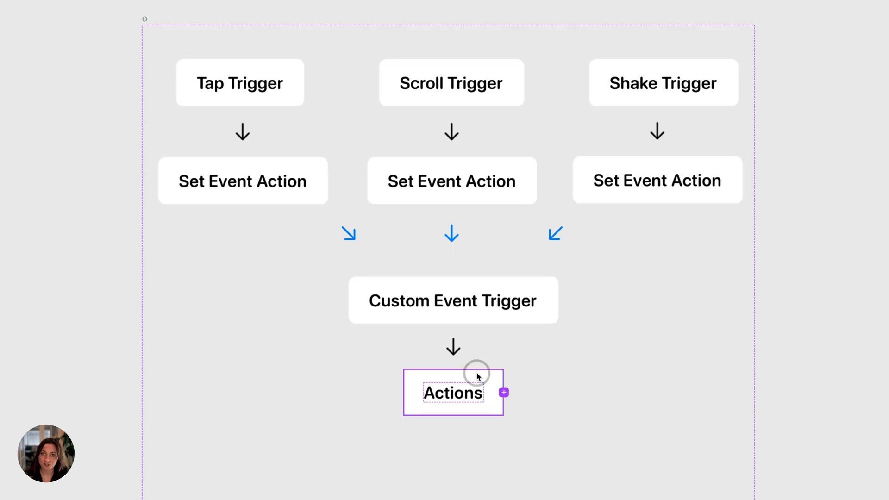